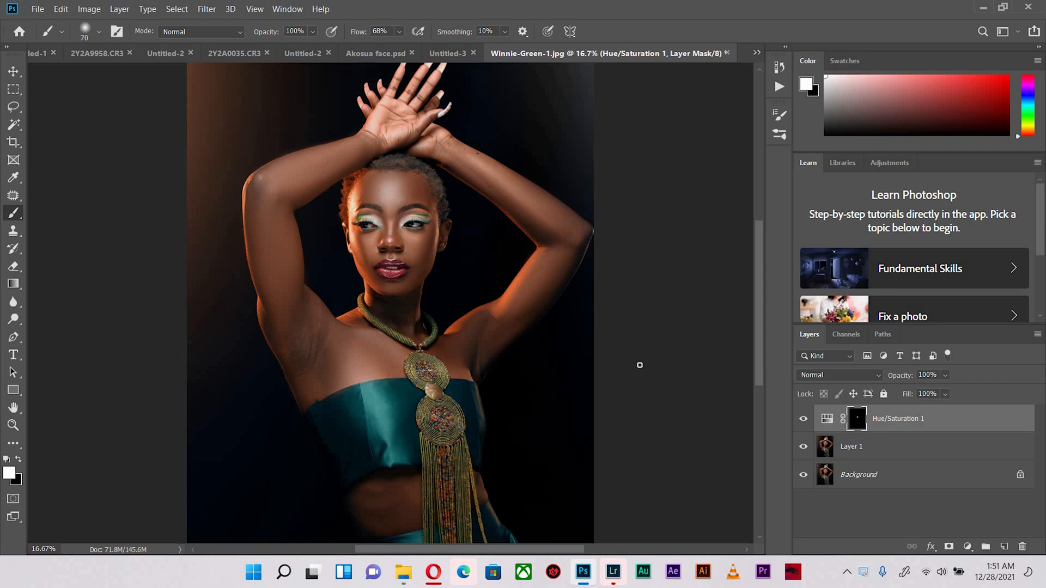
mouse_move(320, 127)
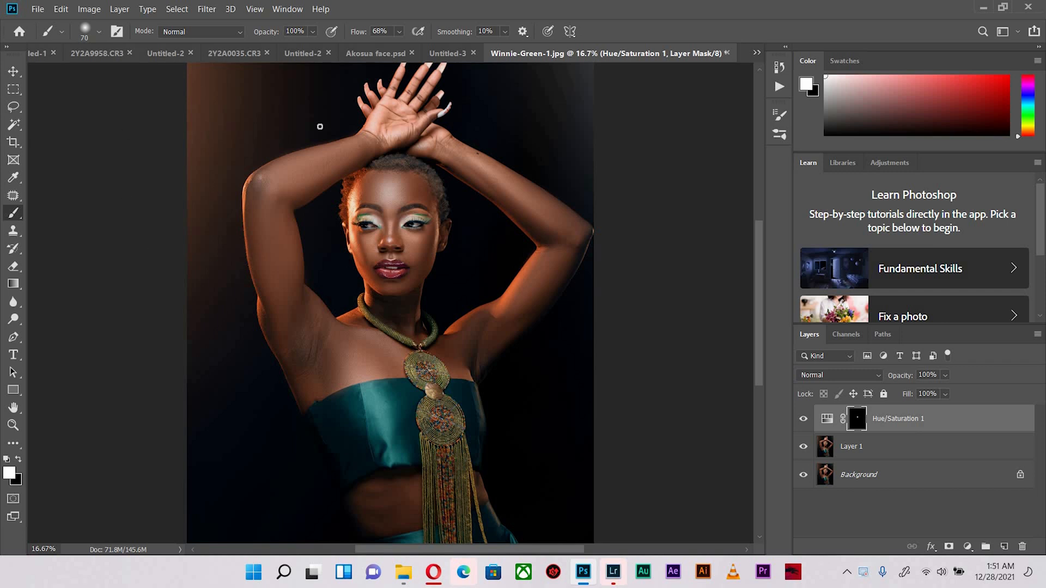
mouse_move(594, 163)
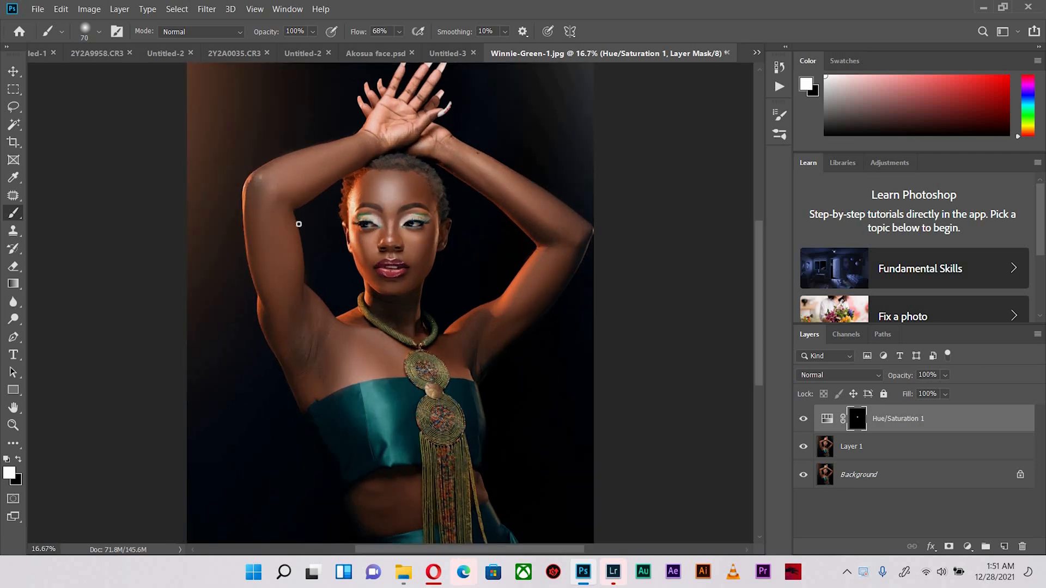
mouse_move(530, 115)
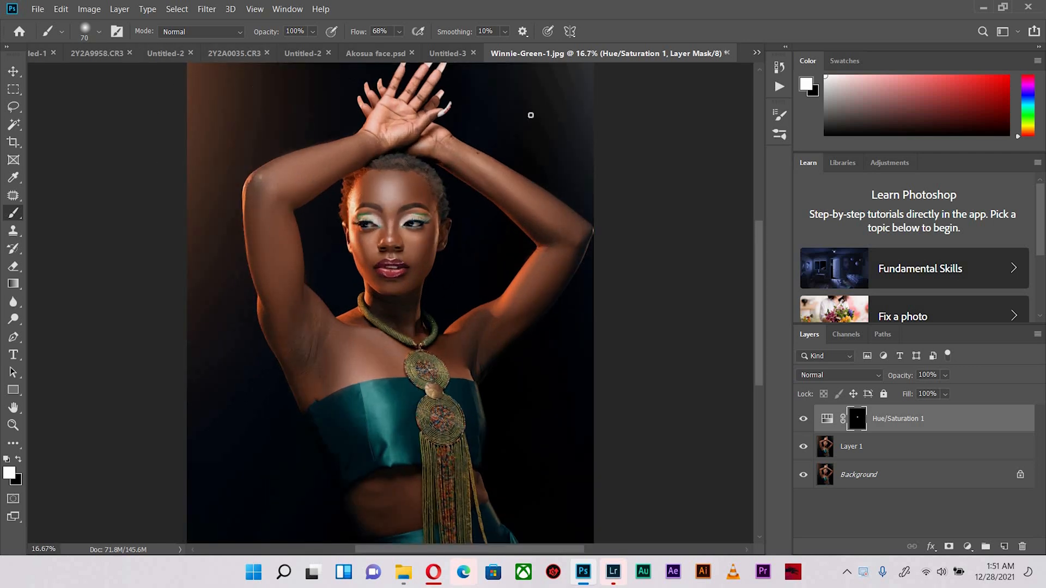
mouse_move(574, 276)
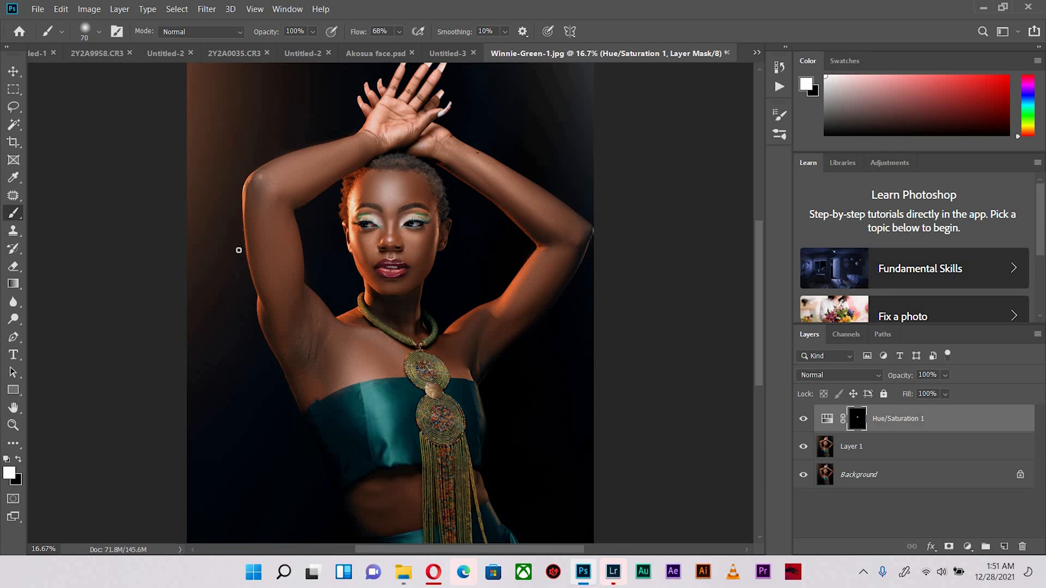
mouse_move(421, 252)
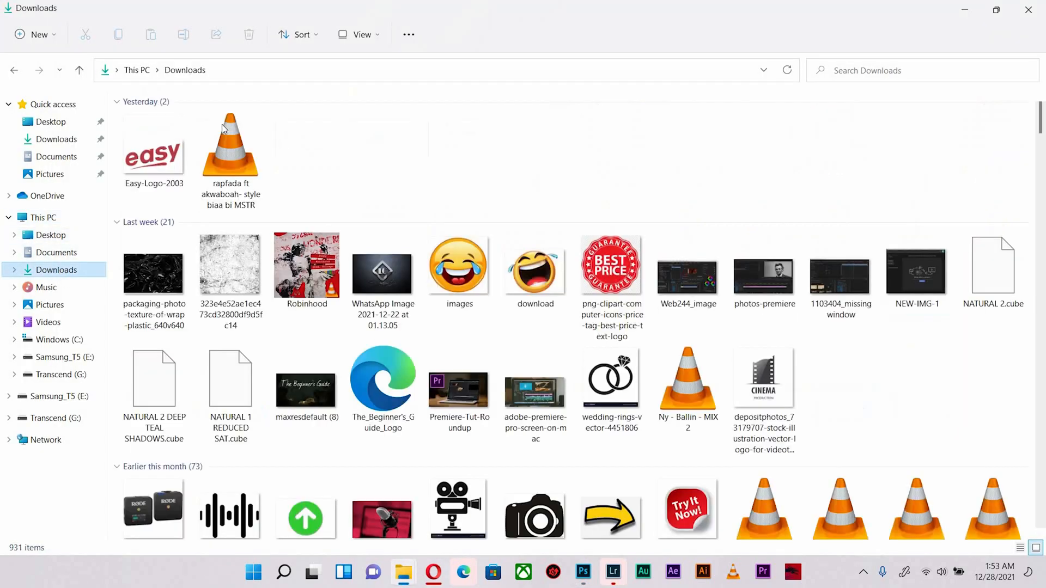
- Preview the grunge and crumpled plastic textures, then settle on packaging-photo-texture-of-wrap-plastic_640v640
left_click(153, 267)
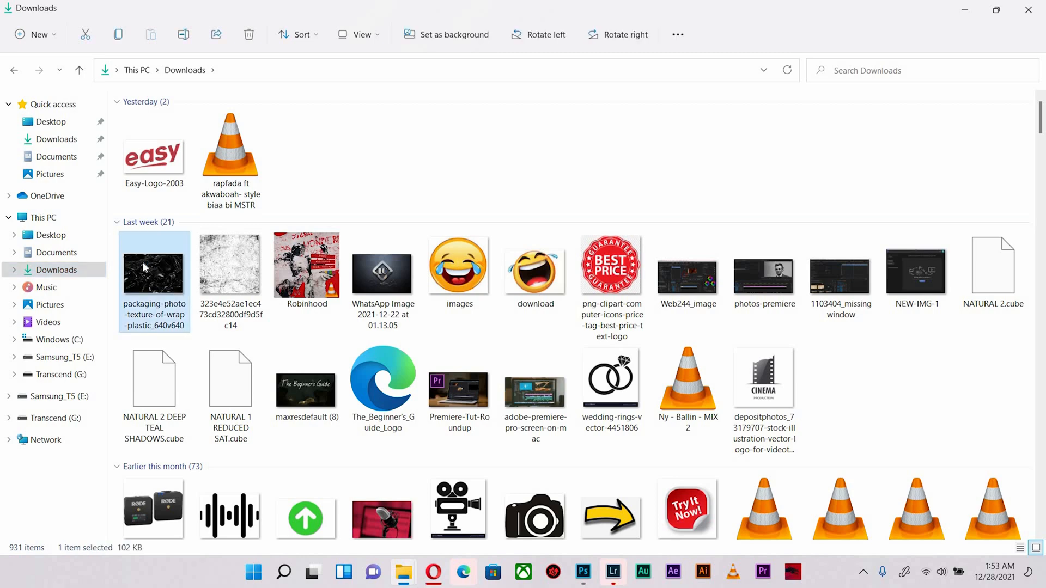
double_click(154, 265)
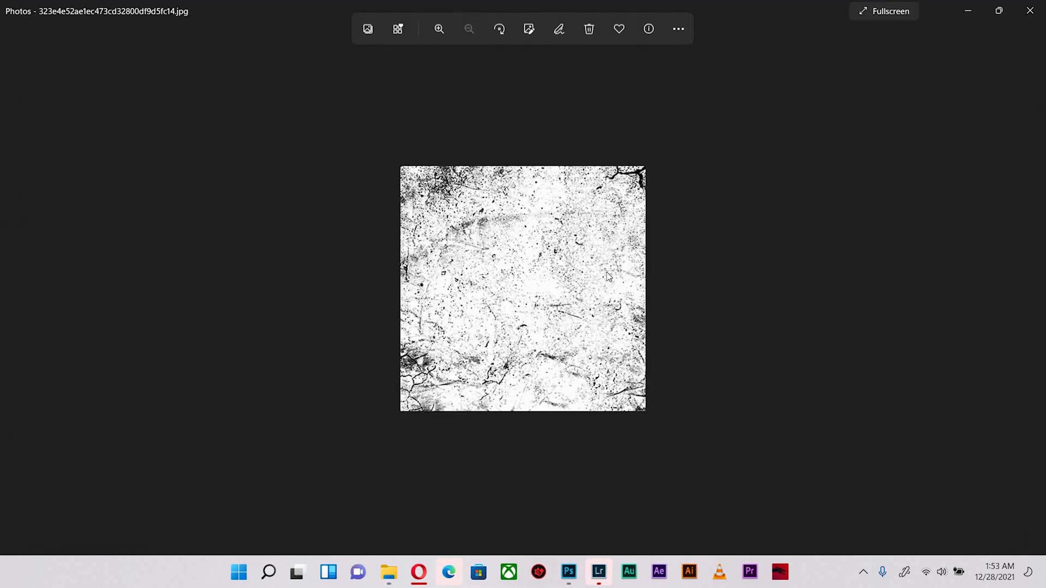
left_click(440, 29)
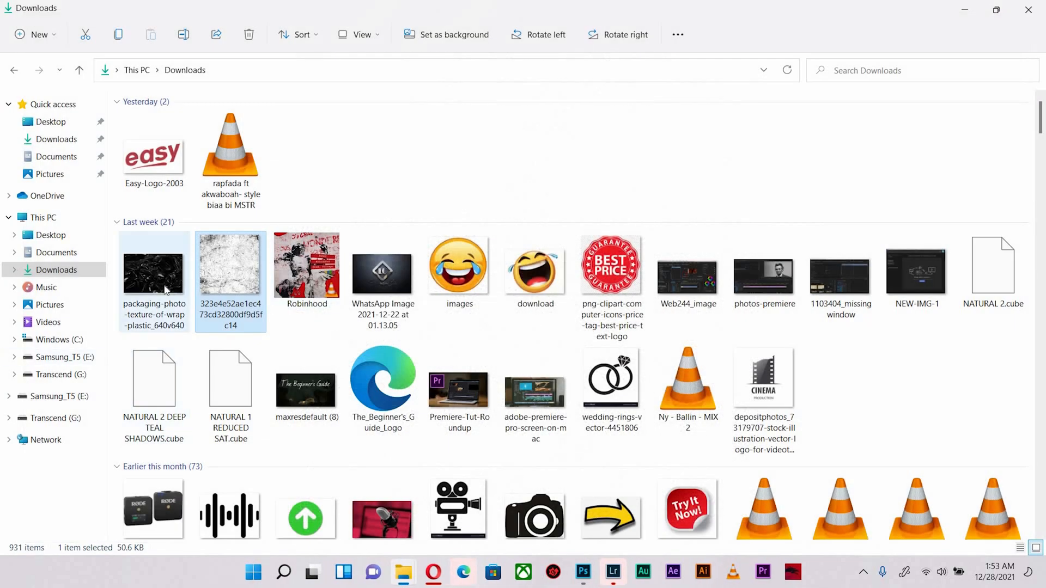
double_click(153, 269)
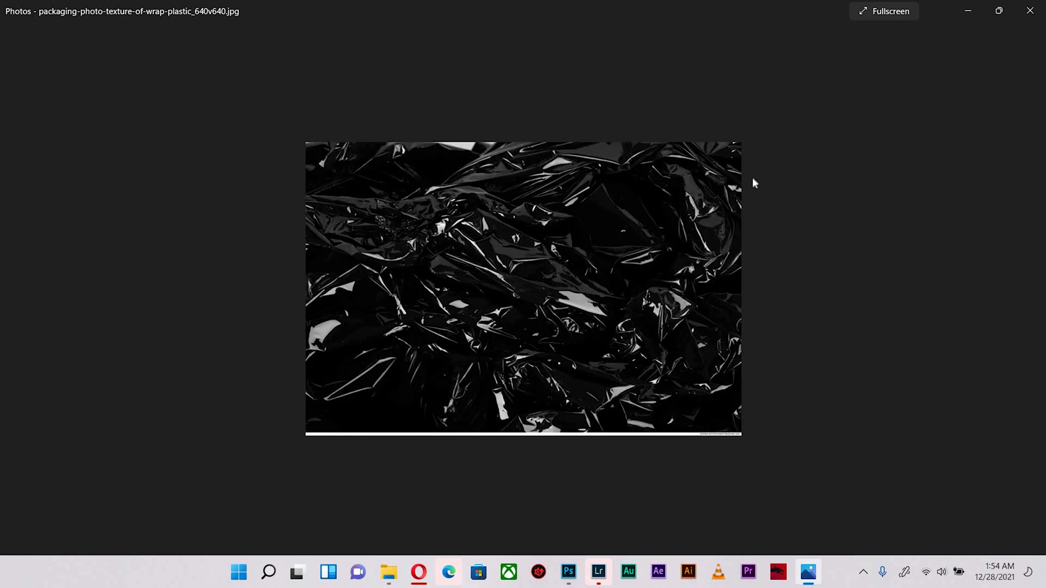
mouse_move(178, 265)
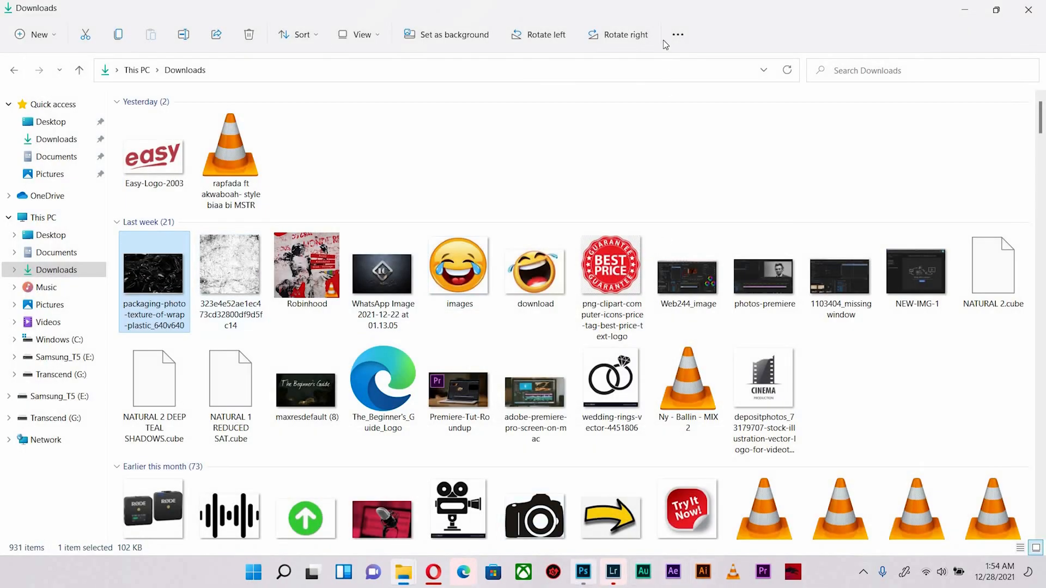
left_click(582, 572)
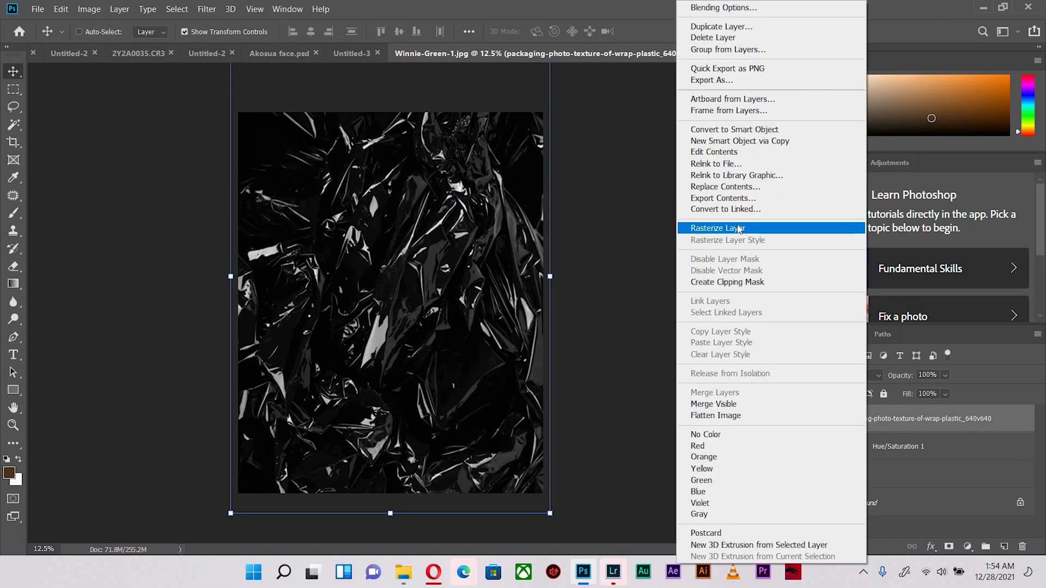
- Rasterize the placed plastic-wrap texture layer
left_click(718, 228)
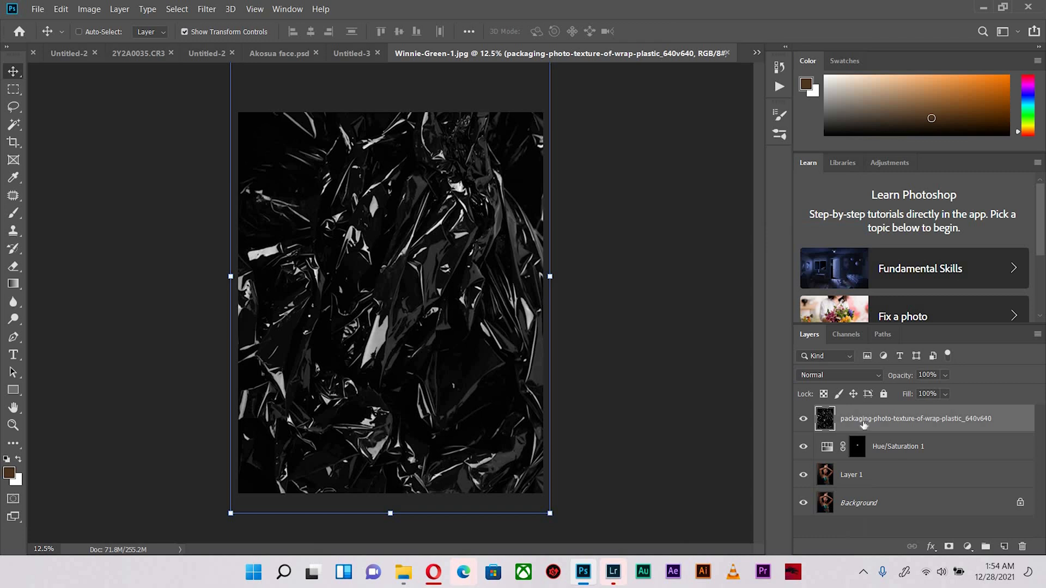
mouse_move(883, 417)
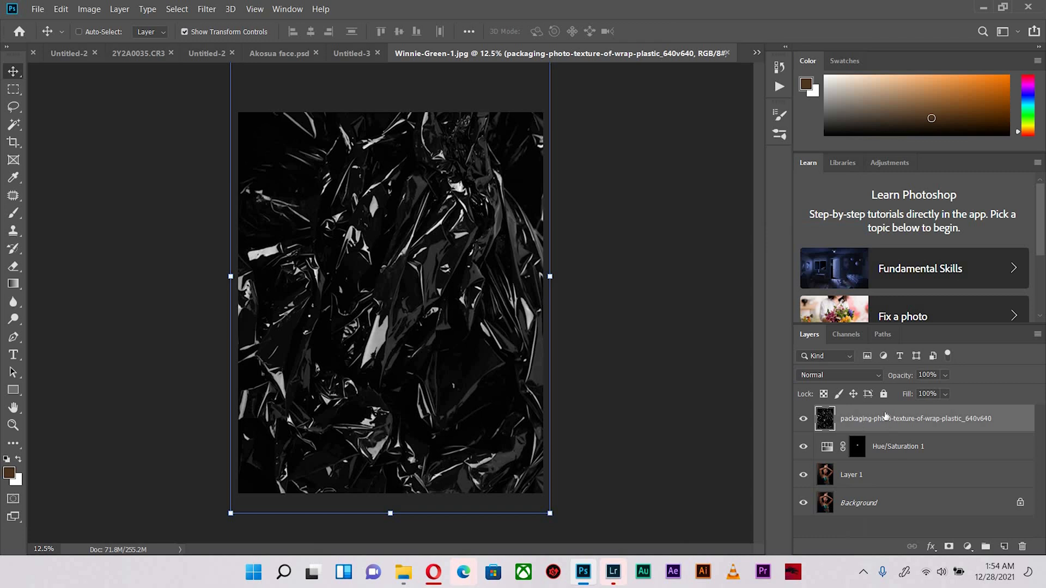
mouse_move(867, 423)
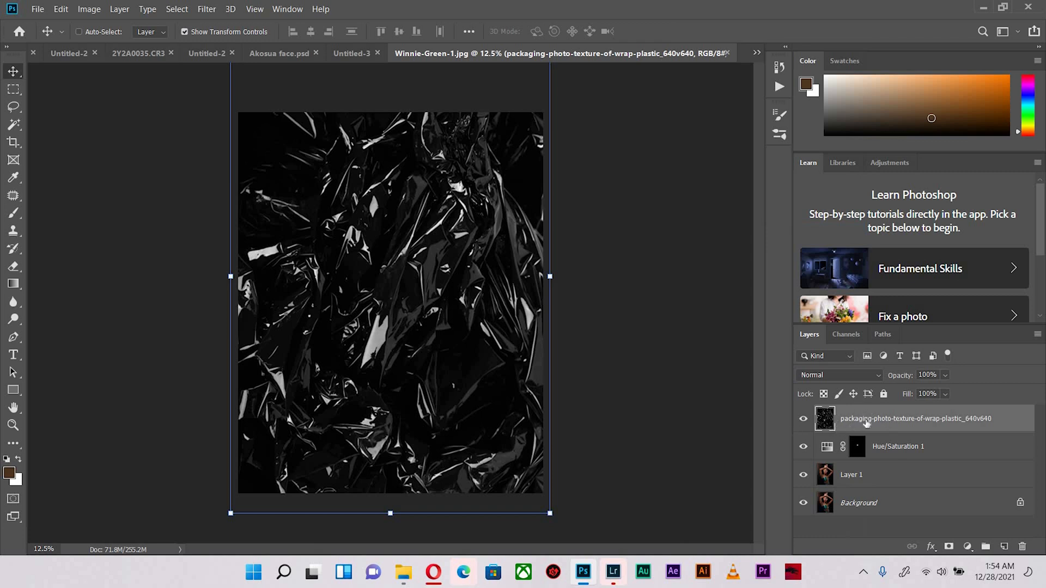
left_click(837, 375)
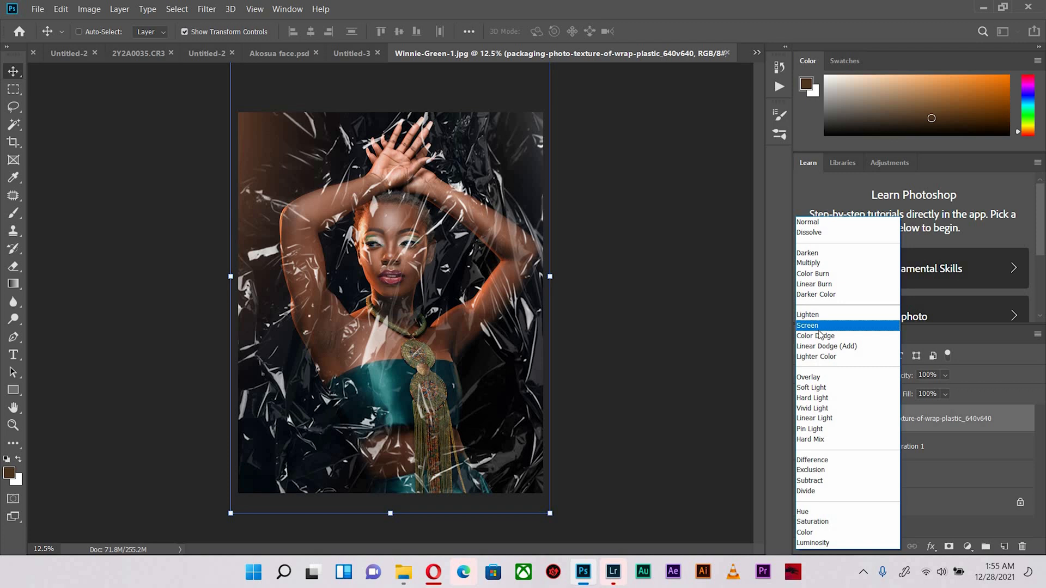
mouse_move(807, 308)
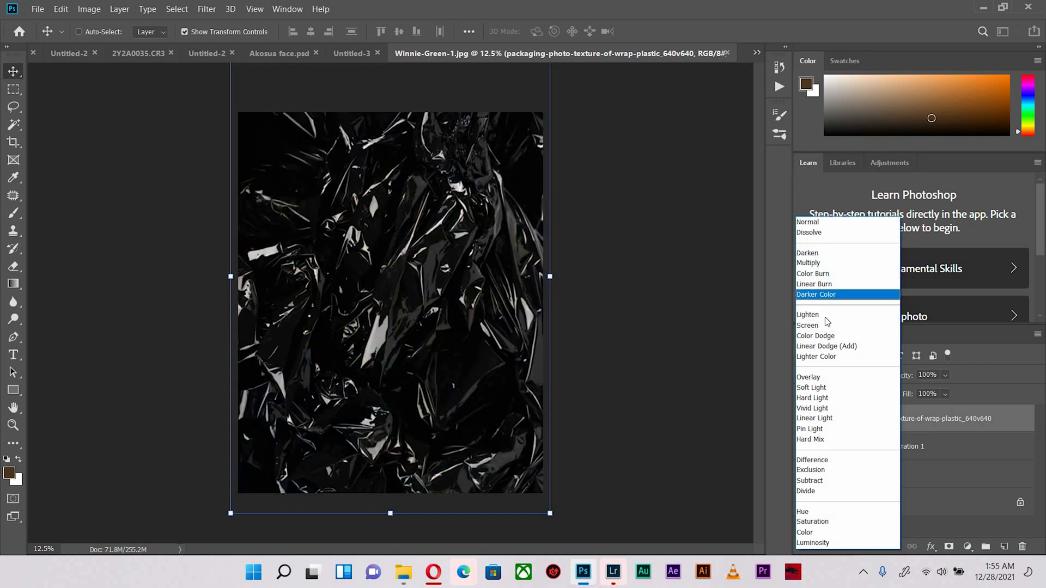
- Switch the plastic texture layer's blend mode to Lighten
left_click(807, 326)
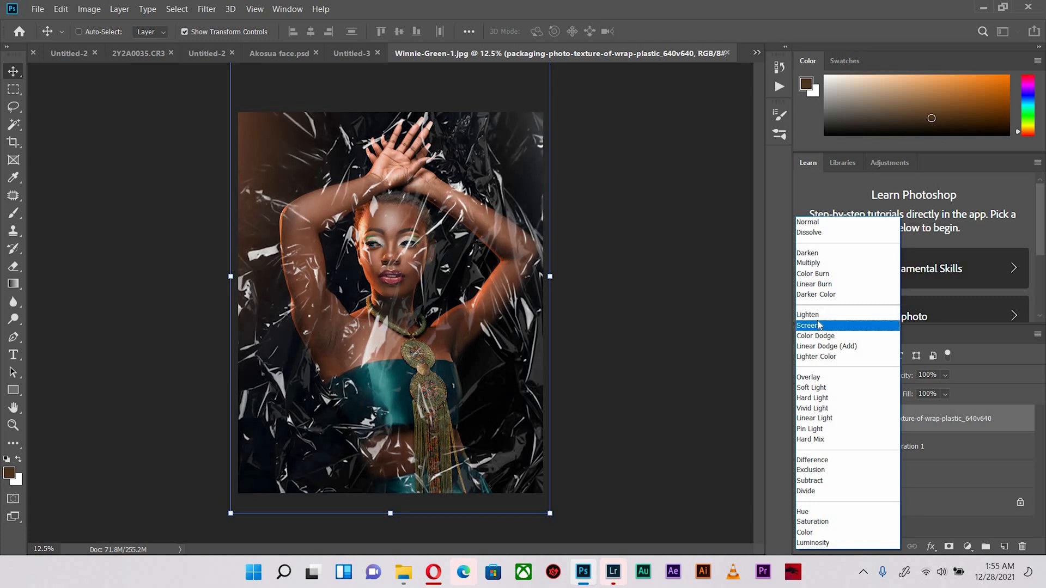
left_click(808, 315)
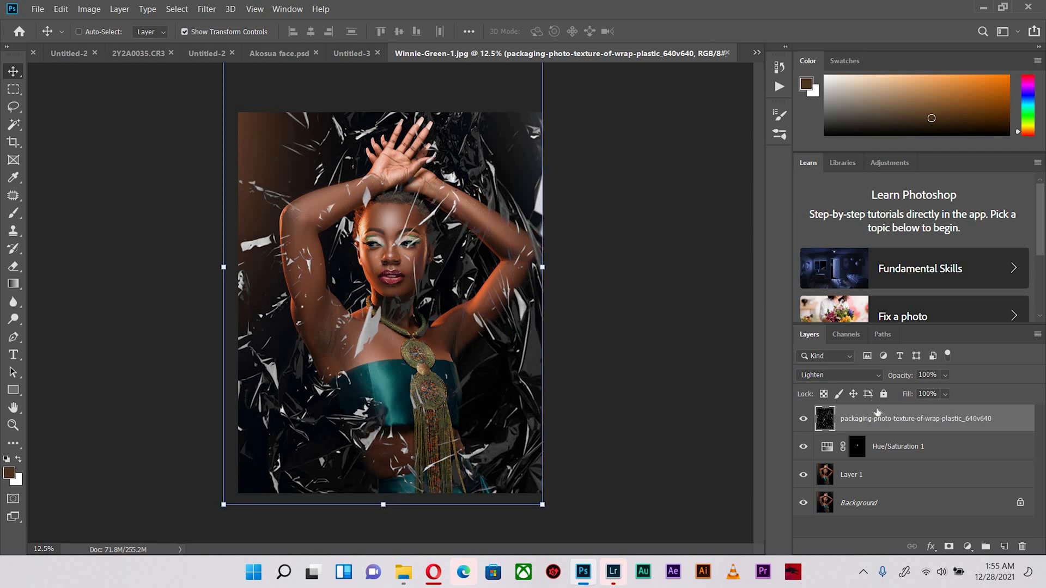
left_click(13, 212)
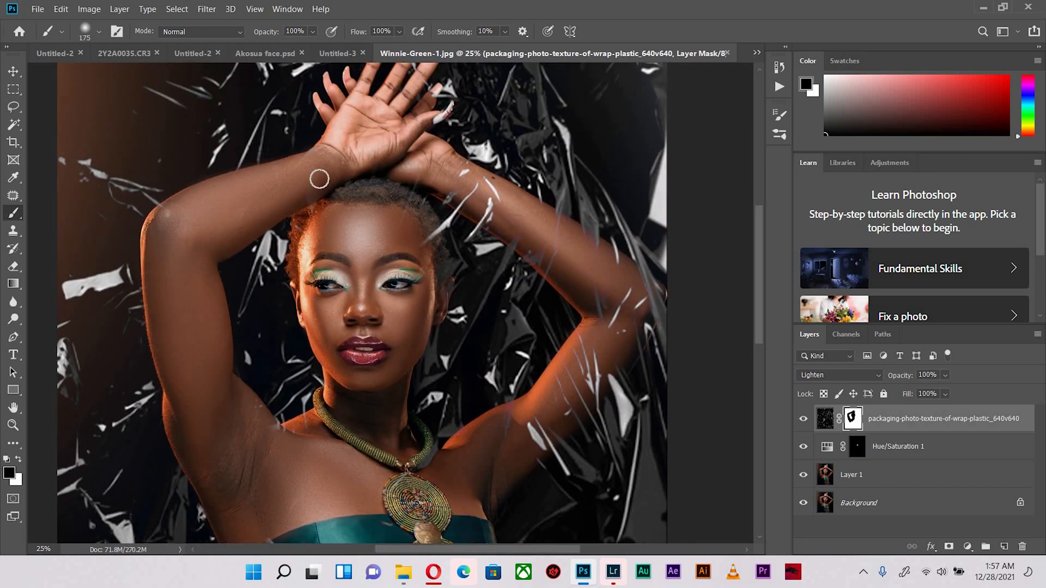
mouse_move(278, 178)
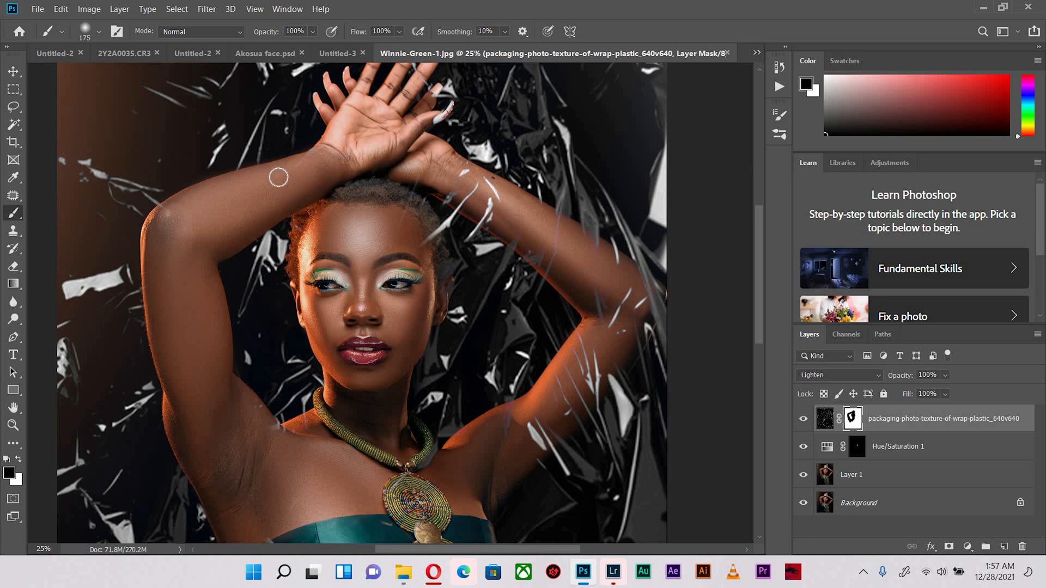
mouse_move(347, 148)
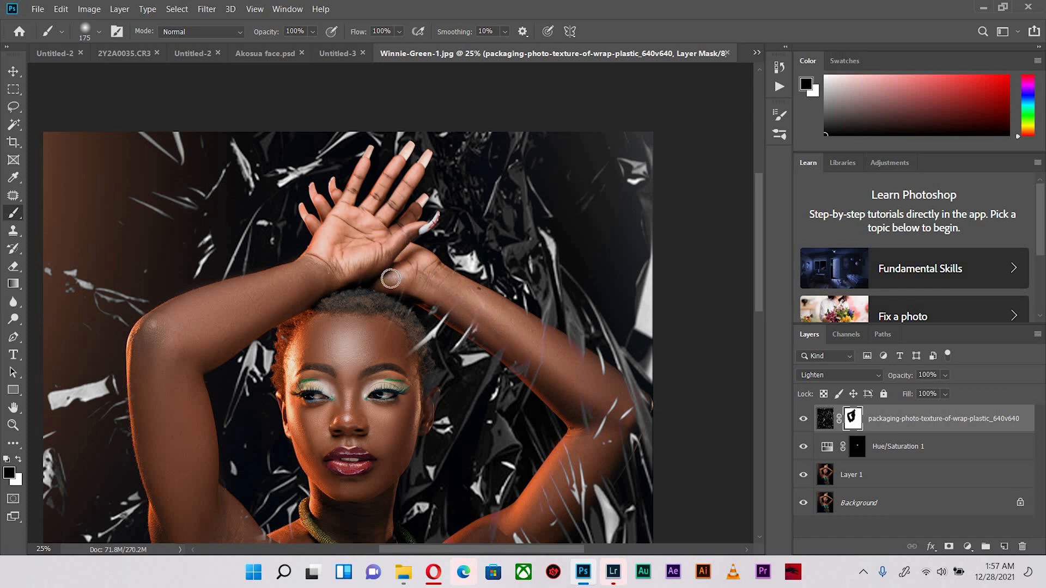
- Paint black on the texture mask over the woman's arms
left_click_drag(391, 278, 424, 375)
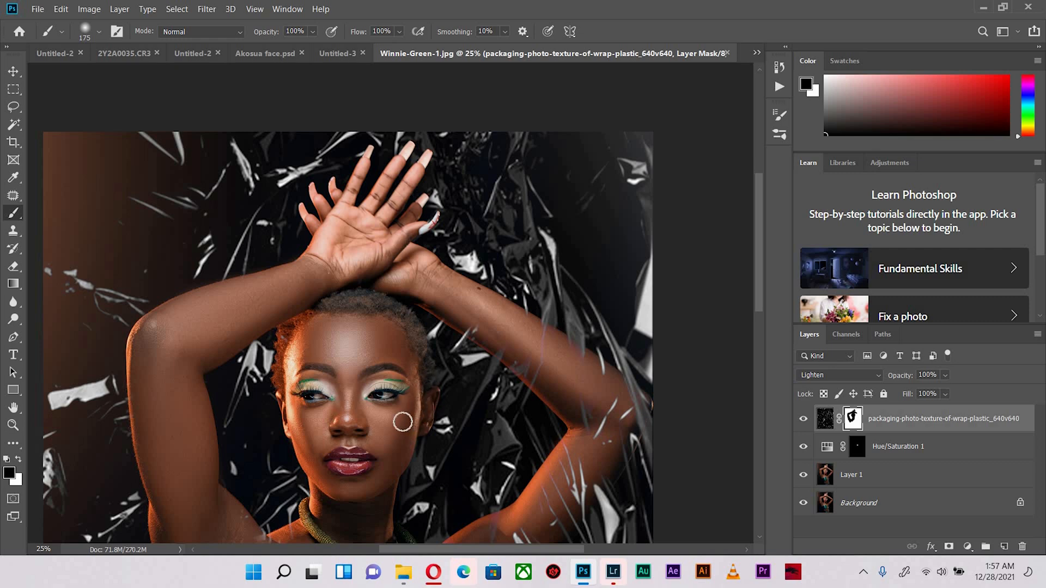
scroll("down", 3)
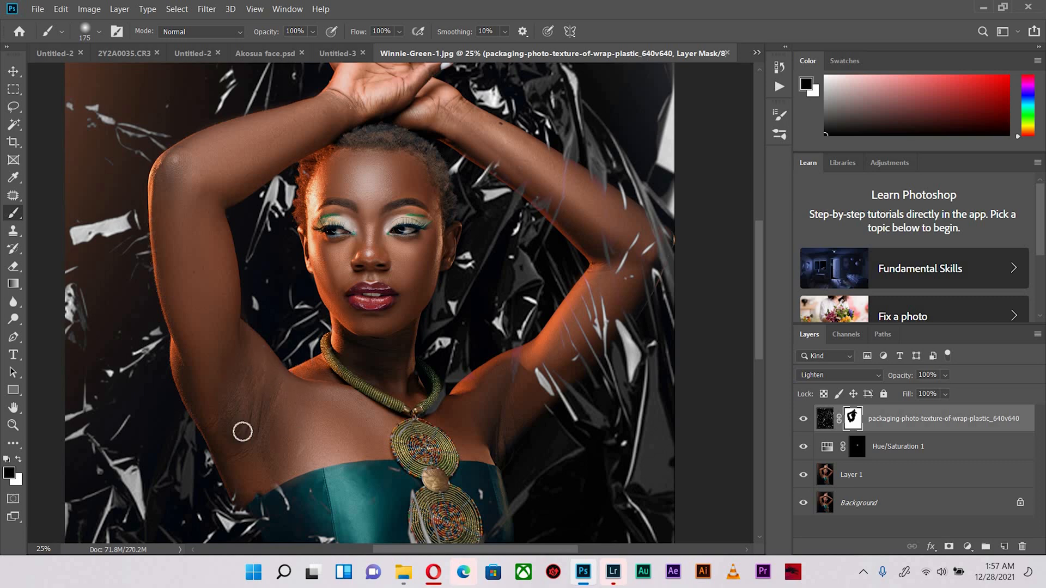
mouse_move(509, 365)
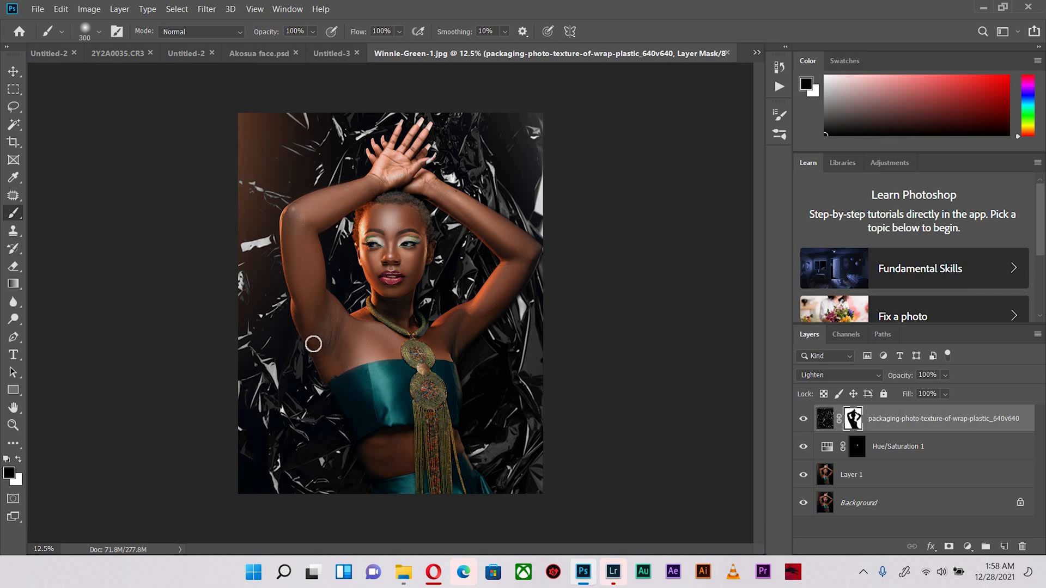
- Adjust the plastic texture layer's opacity slider until it settles at 46%
left_click_drag(314, 344, 395, 408)
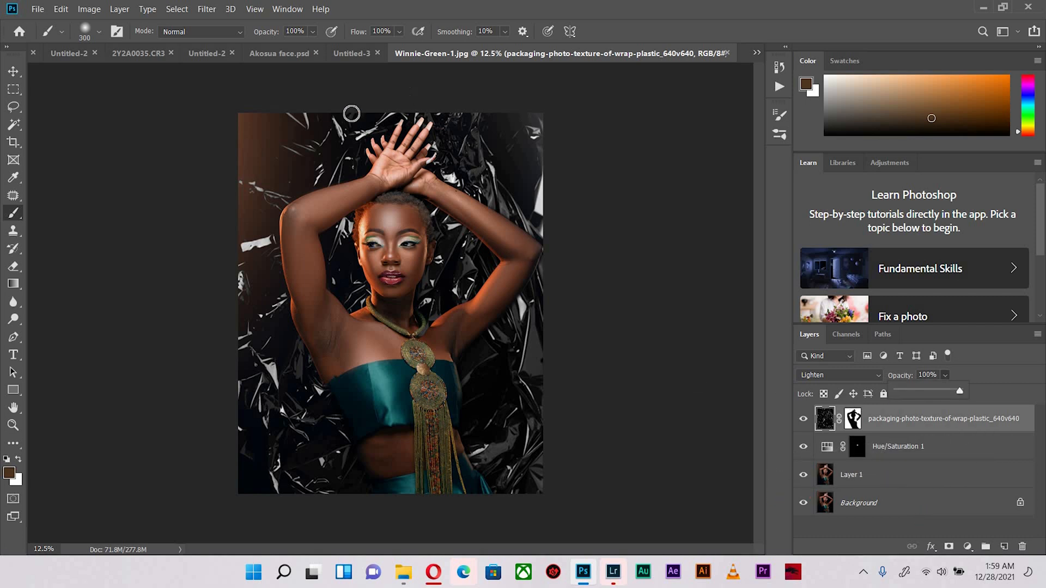
mouse_move(576, 223)
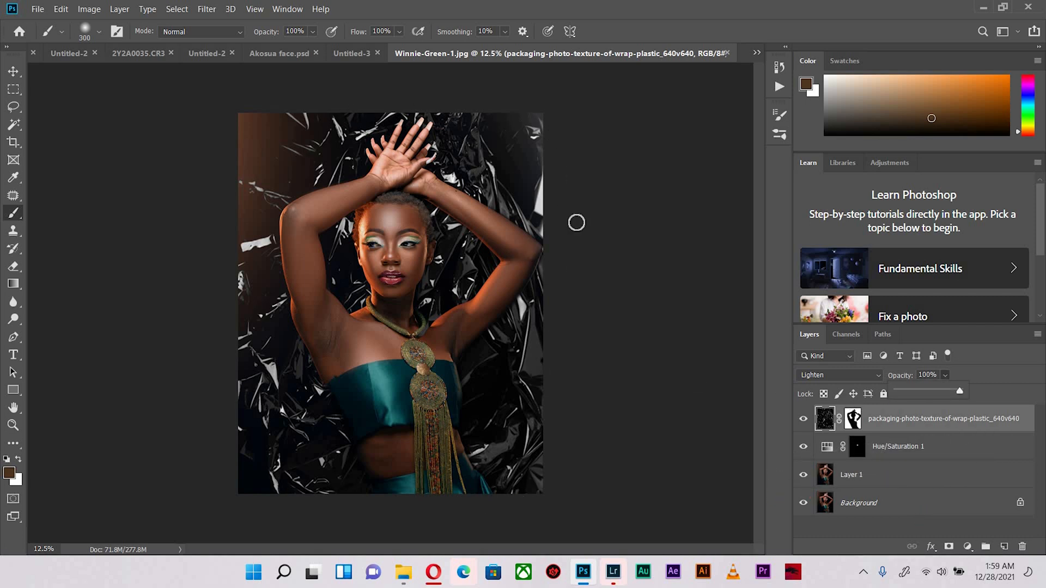
mouse_move(500, 512)
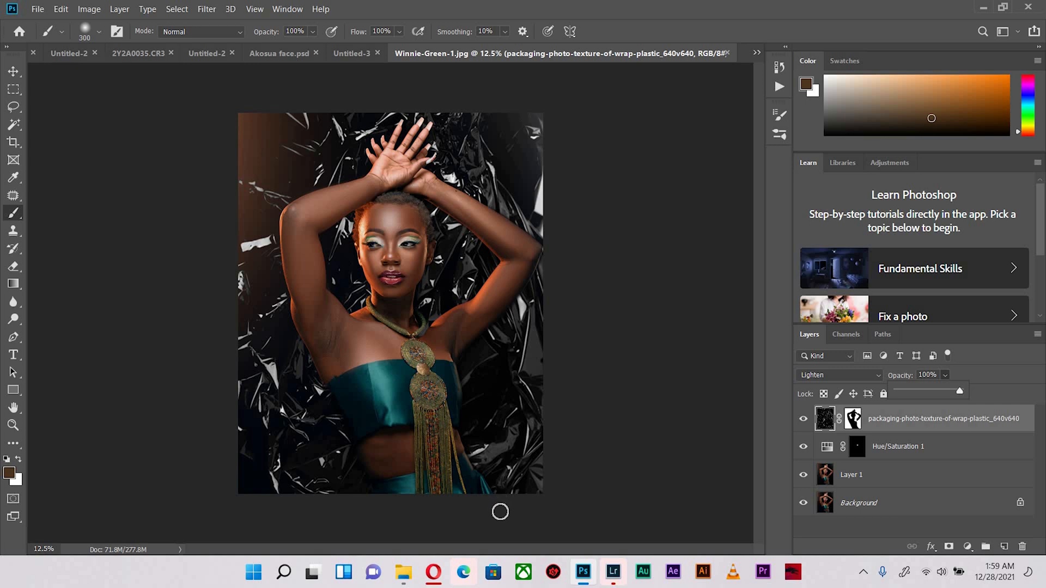
mouse_move(918, 393)
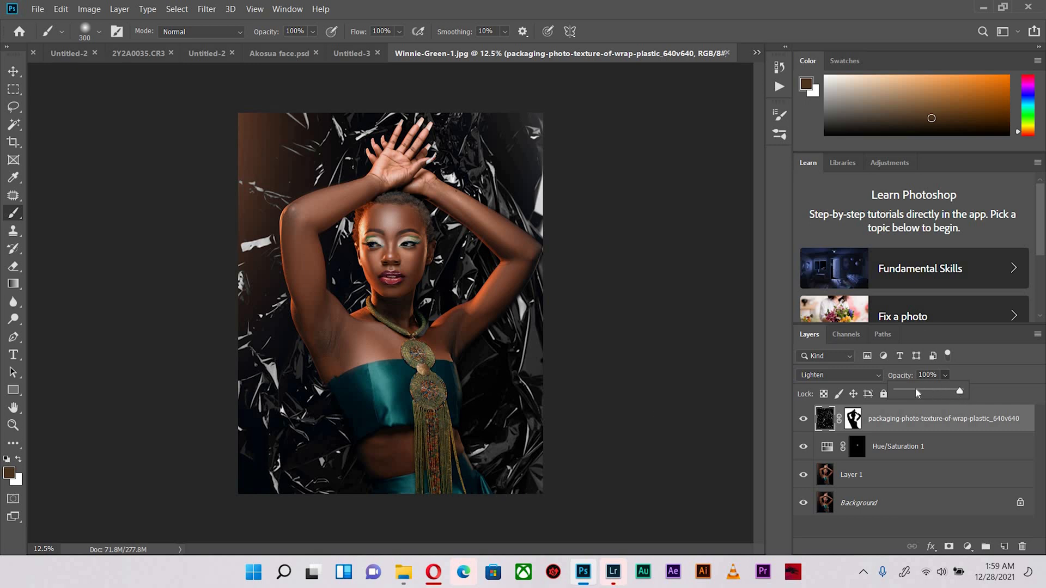
left_click_drag(959, 391, 917, 391)
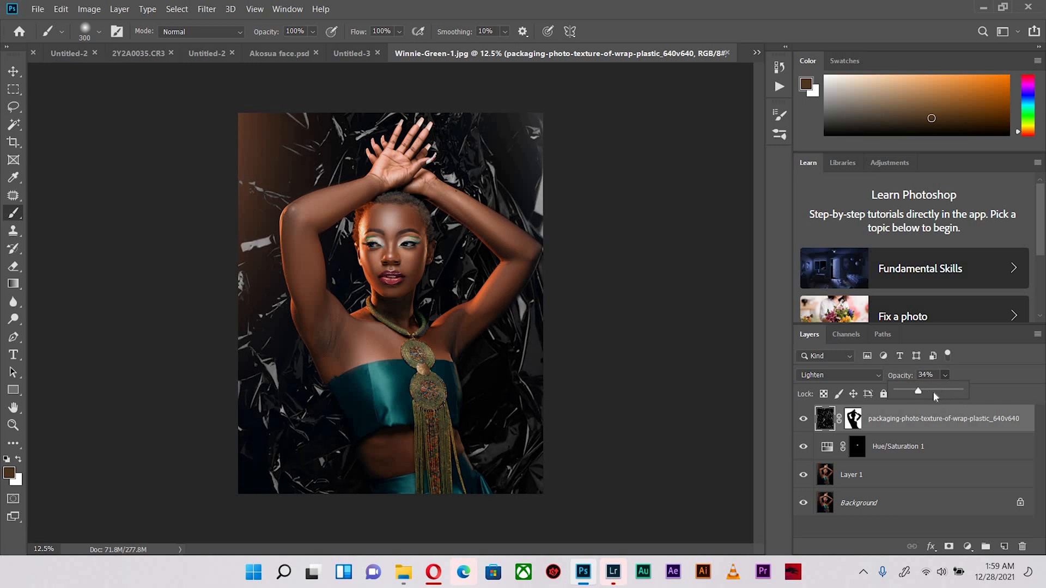
left_click_drag(917, 390, 932, 390)
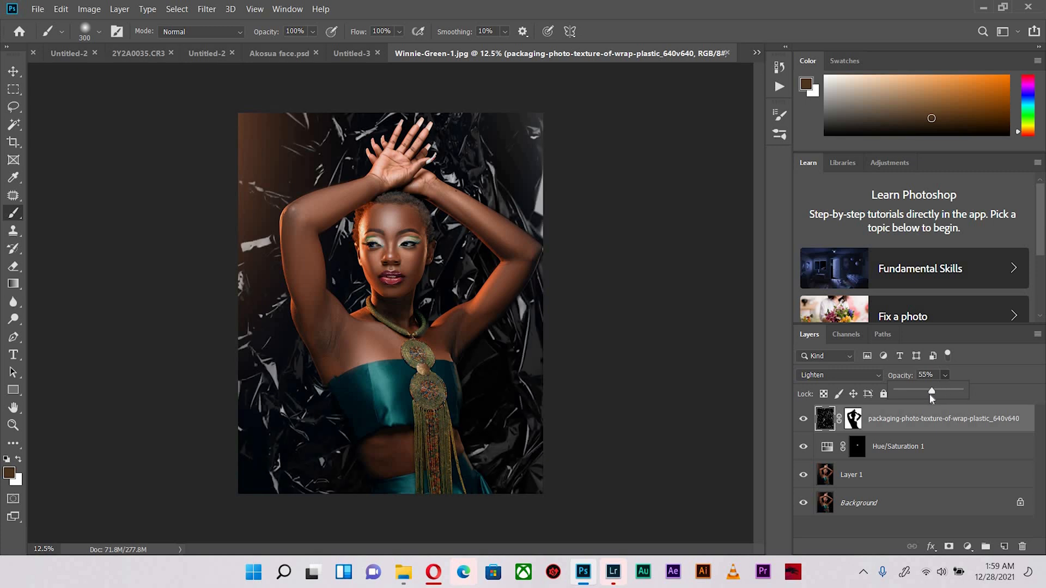
left_click_drag(932, 391, 924, 392)
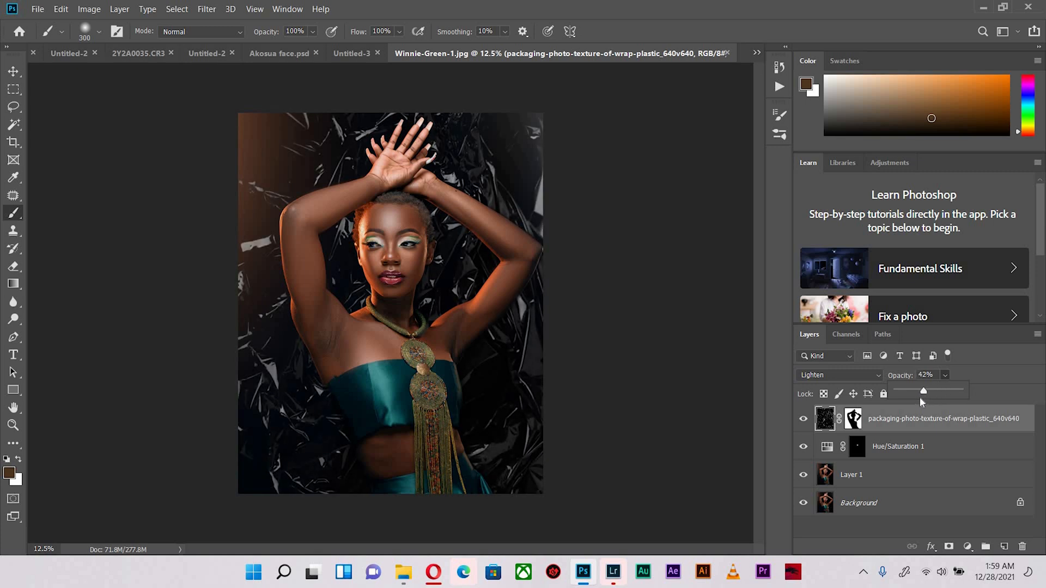
left_click_drag(923, 390, 920, 390)
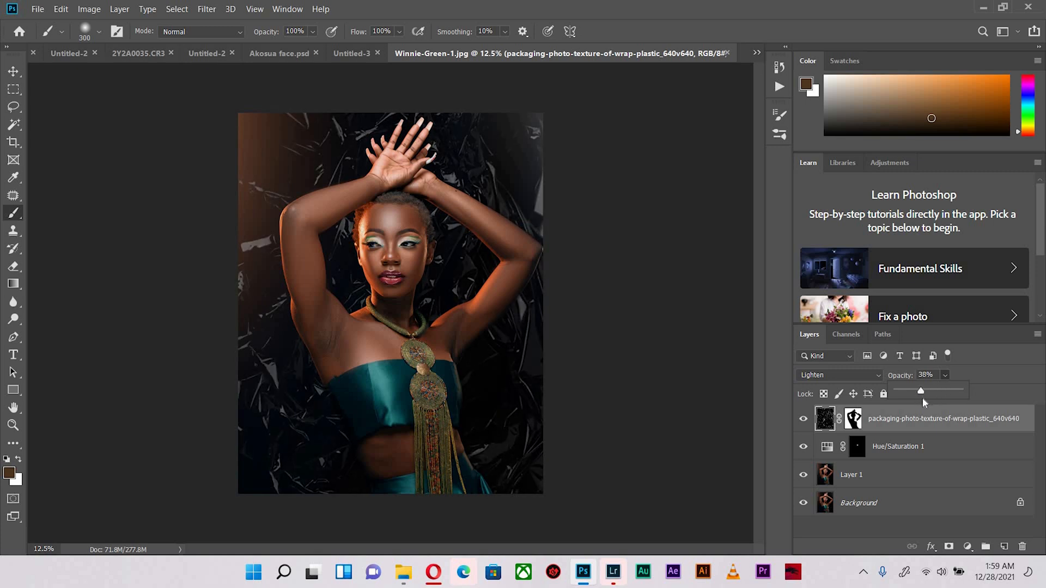
left_click_drag(921, 392, 927, 392)
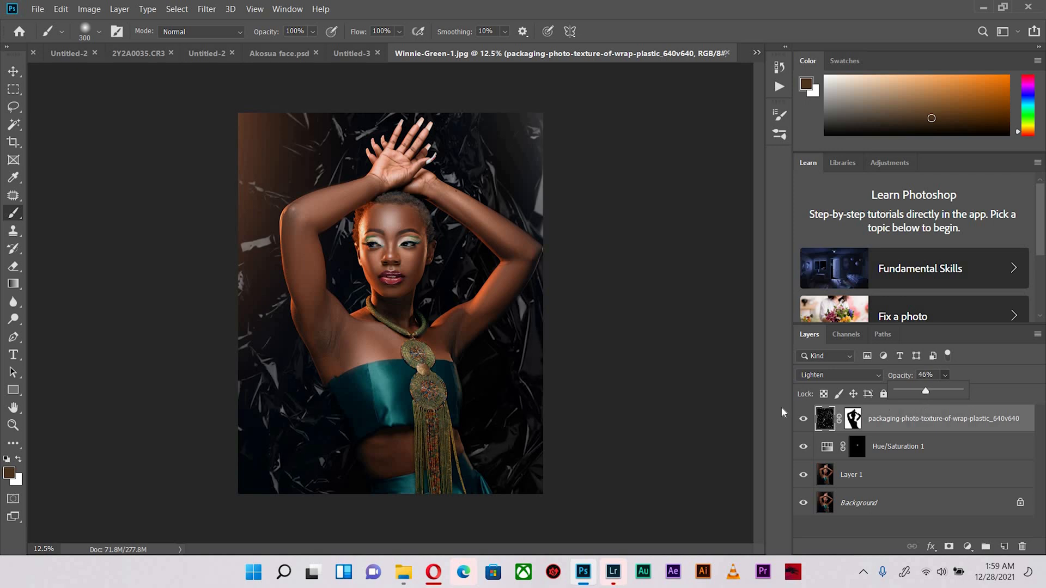